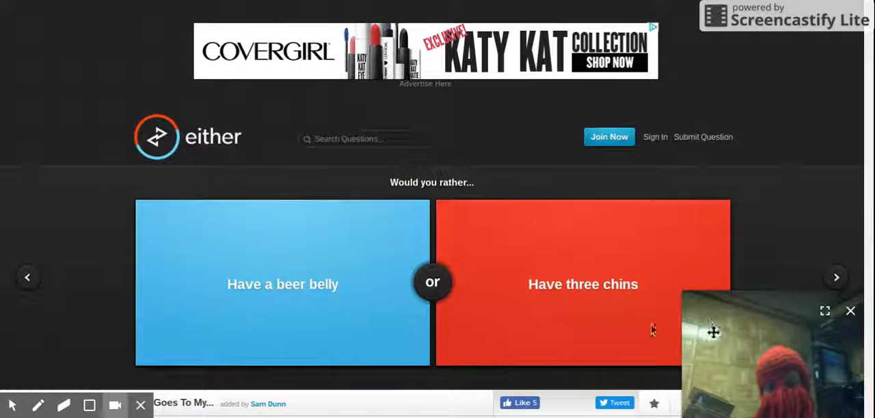
# - Vote for having three chins over a beer belly (77% vs 23%) and advance
pyautogui.moveTo(714, 330); pyautogui.dragTo(743, 76)
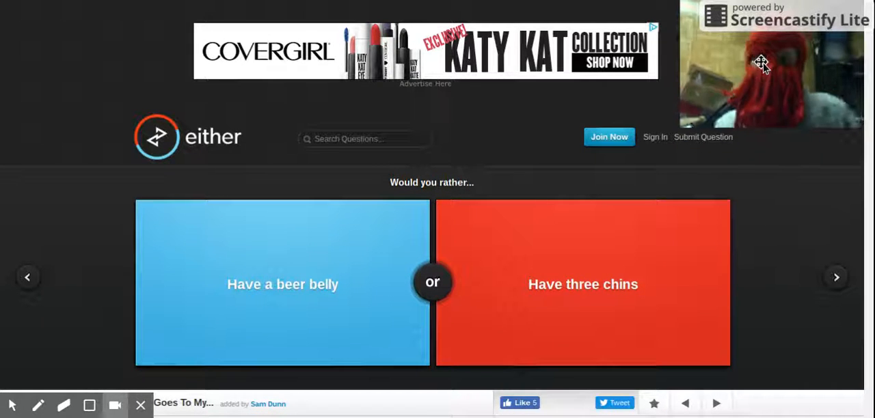
pyautogui.moveTo(804, 232)
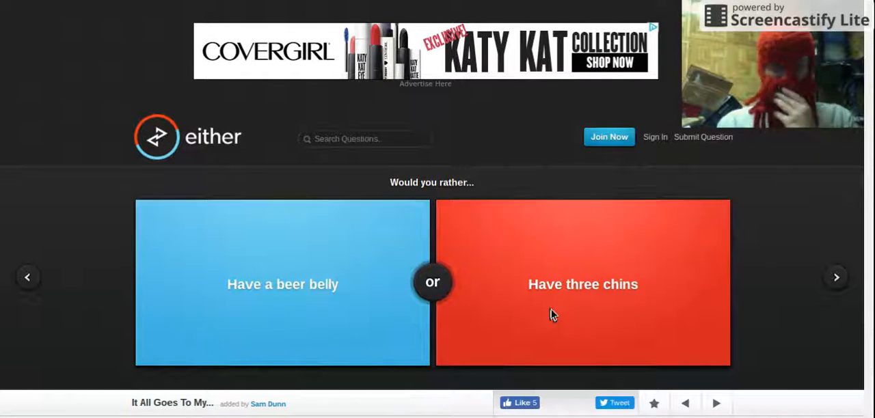
pyautogui.click(582, 285)
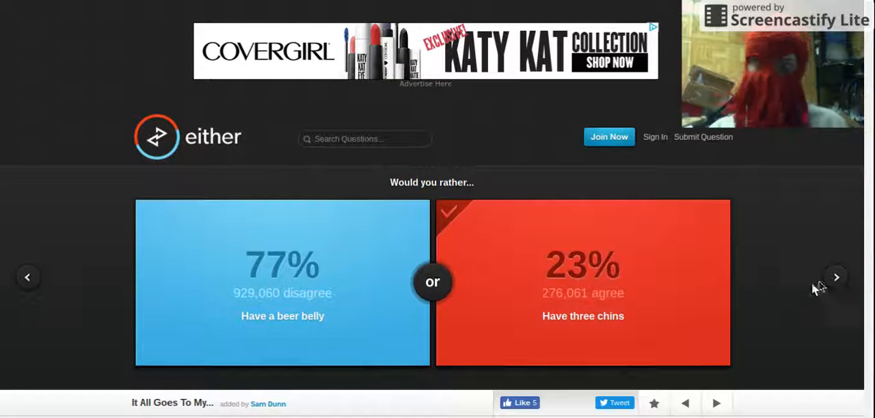
pyautogui.click(836, 276)
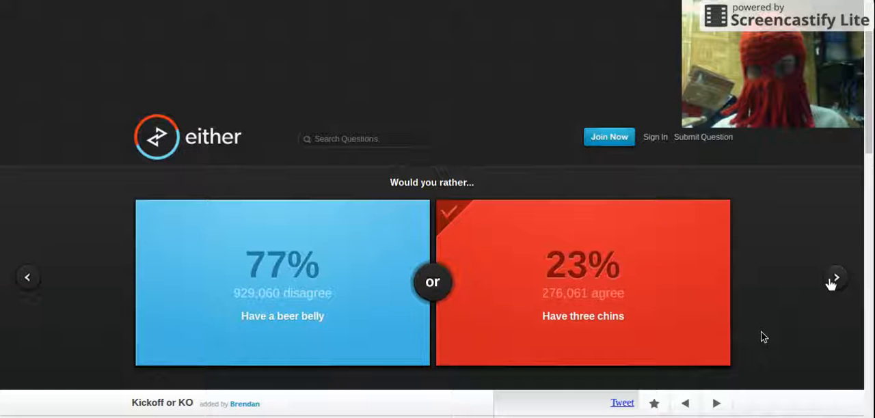
# - Vote to return a punt in an NFL game rather than fight Mike Tyson, revealing 74% to 26%
pyautogui.click(834, 276)
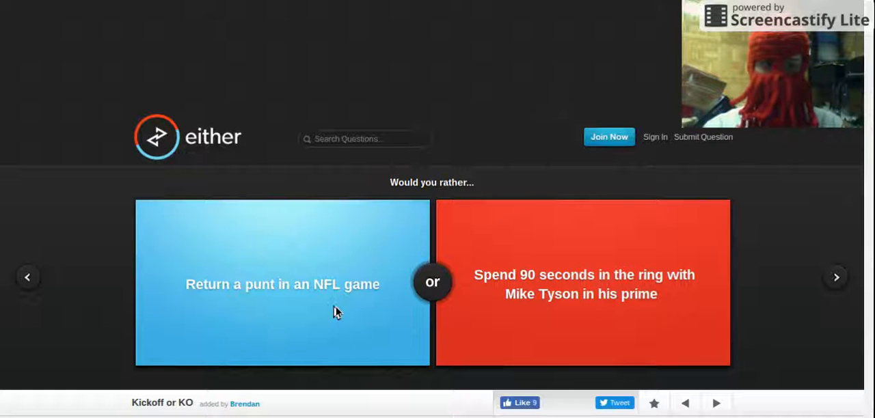
pyautogui.click(281, 285)
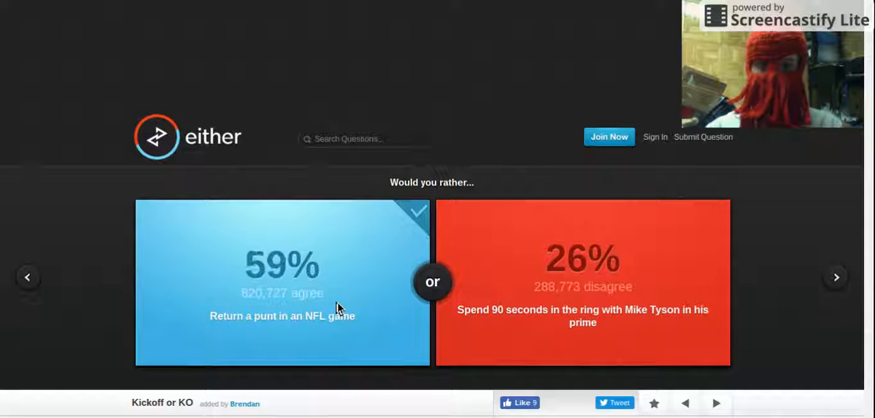
pyautogui.click(281, 281)
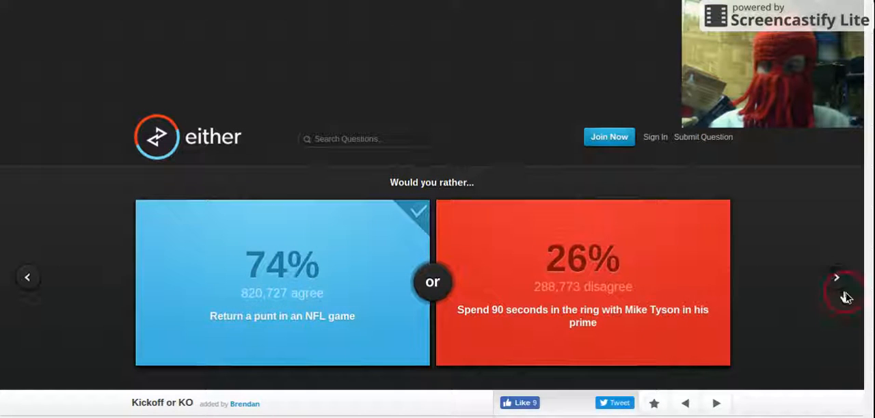
# - Load the next question and vote to wrestle the 8-foot alligator, revealing 68% to 32%
pyautogui.click(836, 276)
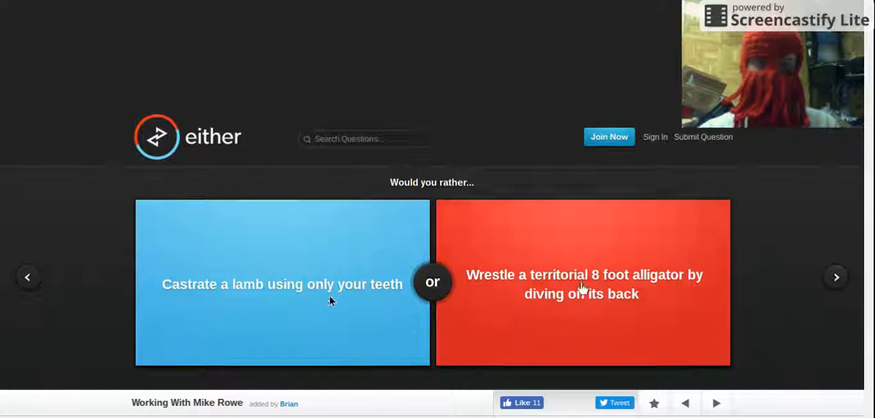
pyautogui.moveTo(522, 386)
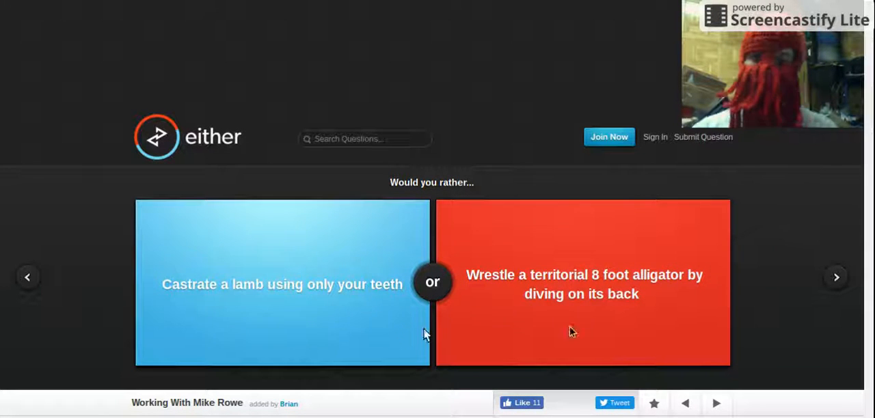
pyautogui.moveTo(402, 311)
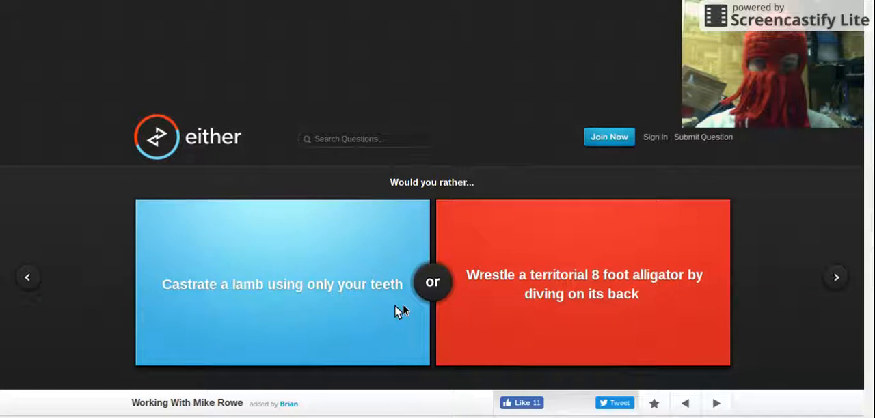
pyautogui.moveTo(491, 294)
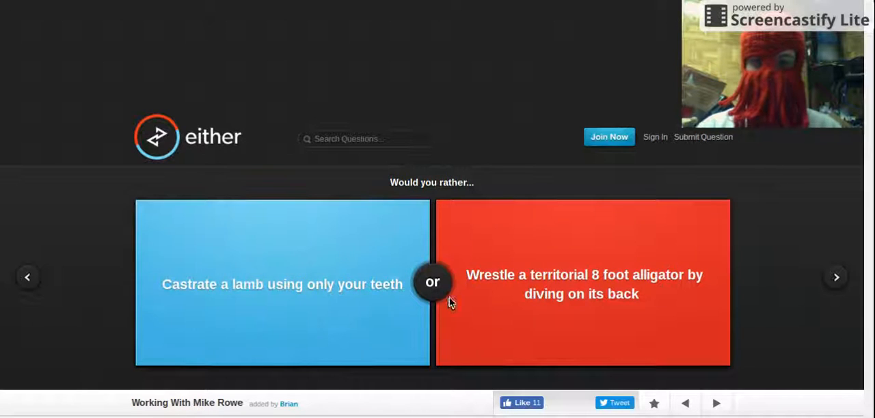
pyautogui.click(582, 284)
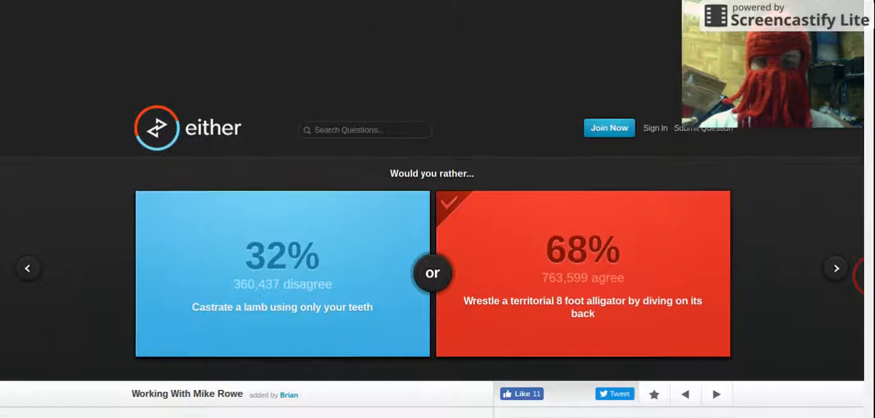
pyautogui.scroll(-3)
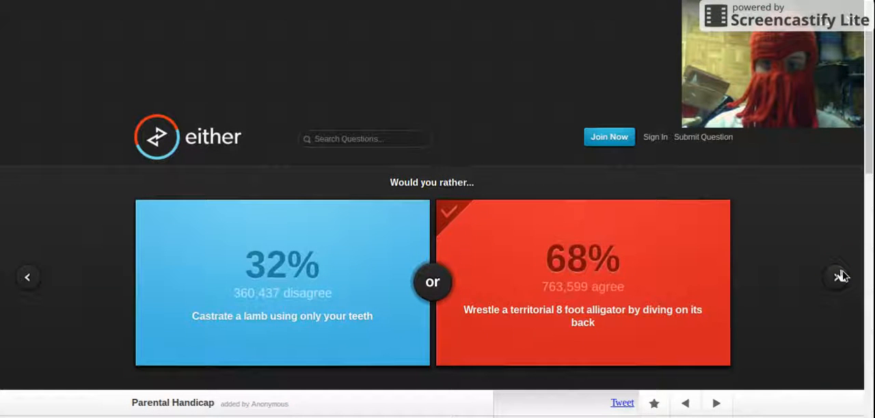
# - Load the next question and vote for the wheelchair-with-children option, revealing 36% to 64%
pyautogui.click(836, 276)
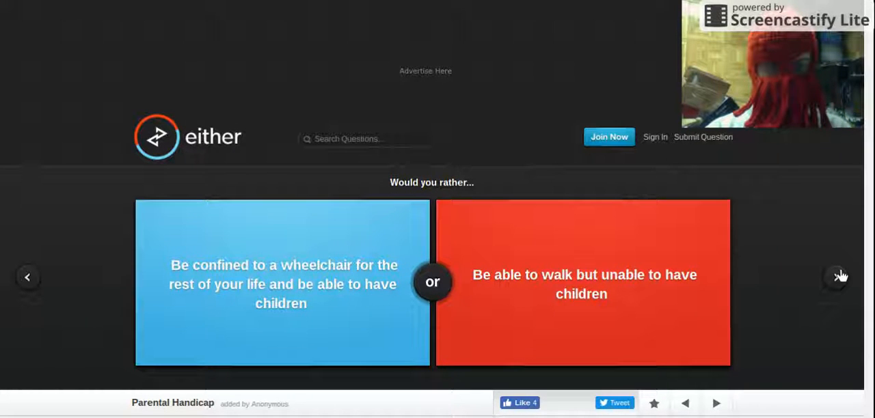
pyautogui.moveTo(254, 327)
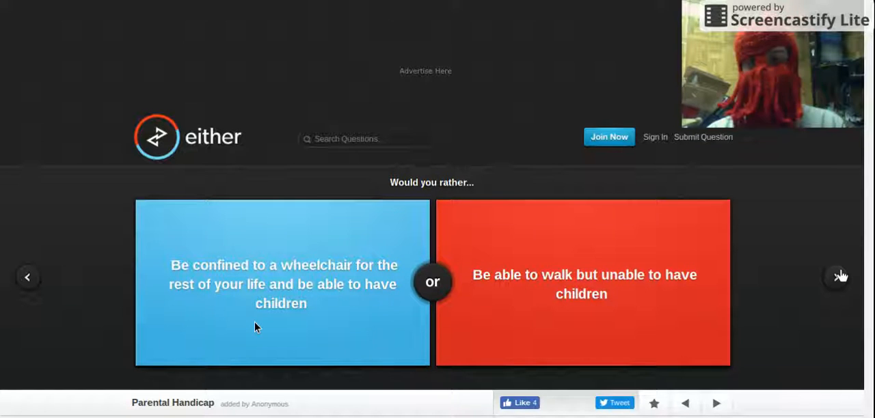
pyautogui.click(281, 281)
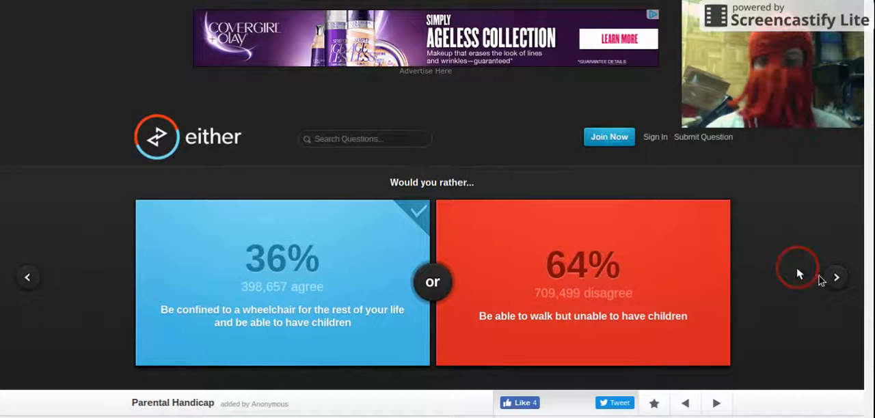
pyautogui.moveTo(832, 284)
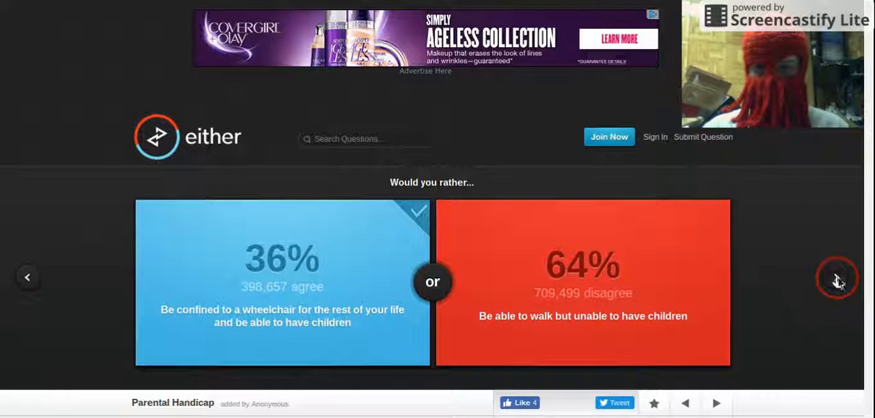
# - Vote to shoot your foot with a nail gun over the thumbtack (40% vs 60%) and advance
pyautogui.click(836, 276)
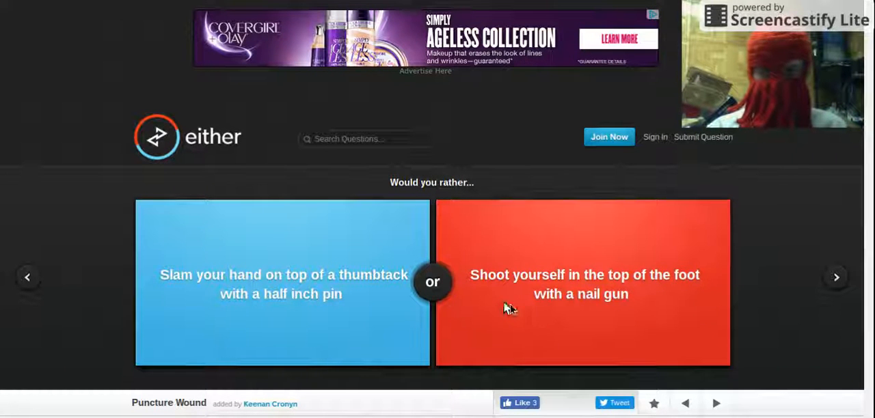
pyautogui.click(583, 282)
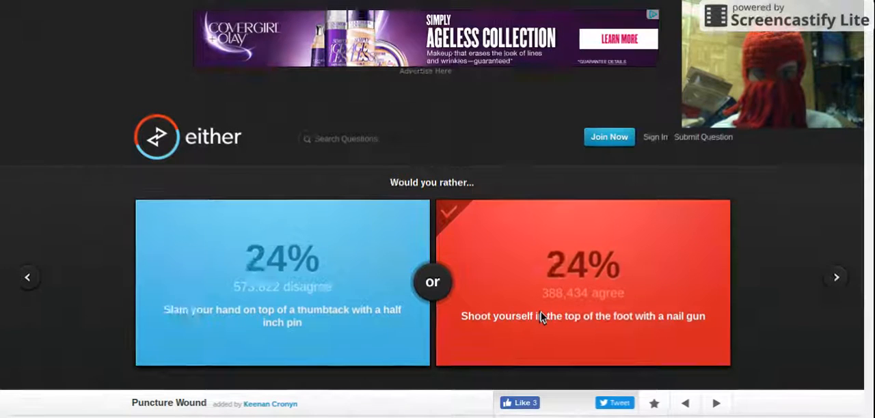
pyautogui.click(282, 285)
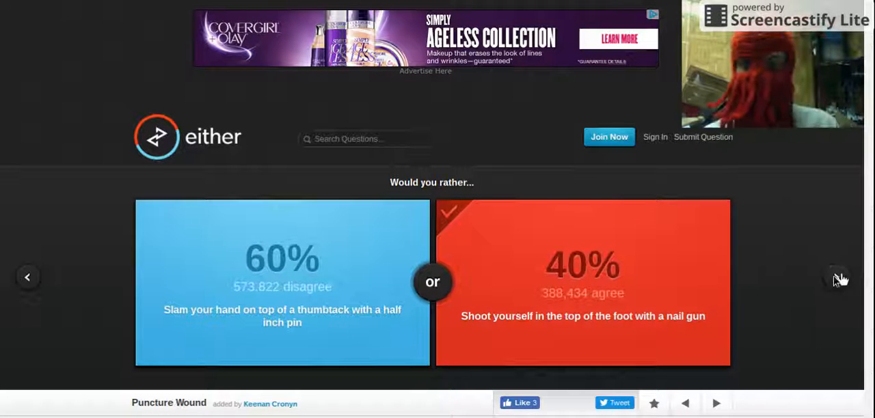
pyautogui.click(834, 278)
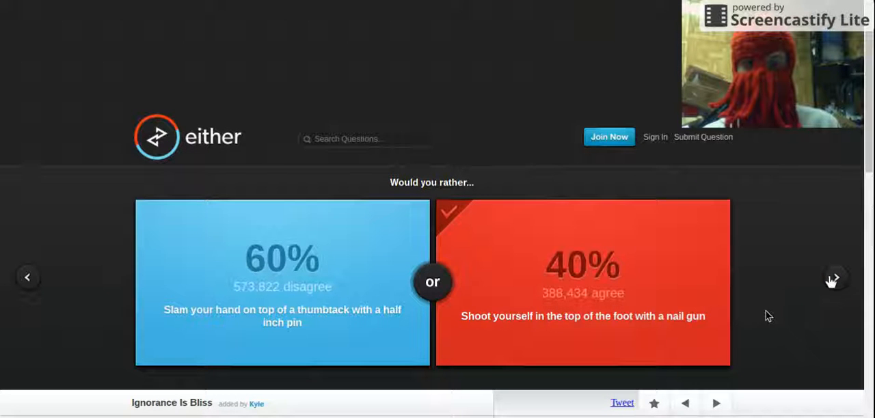
# - Vote for the waiter spitting in your meal (49% vs 51%), then advance through the Angelina Jolie question
pyautogui.click(833, 276)
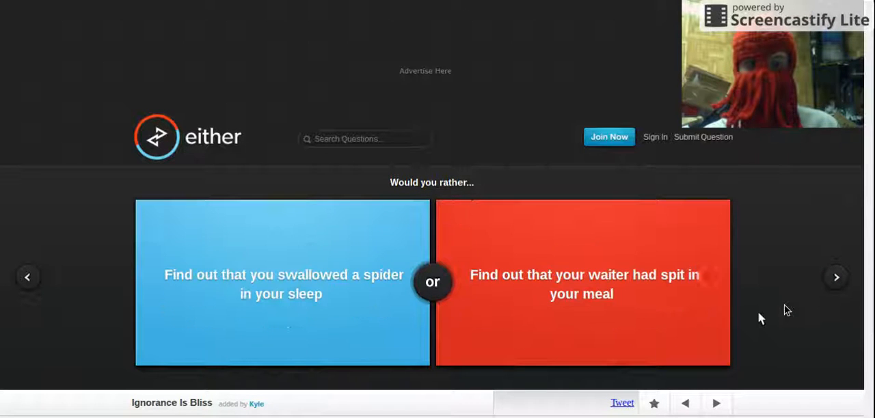
pyautogui.moveTo(784, 309)
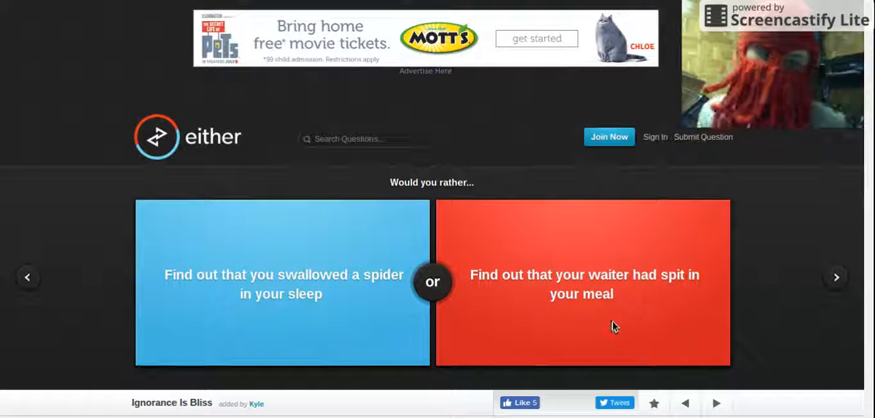
pyautogui.click(583, 280)
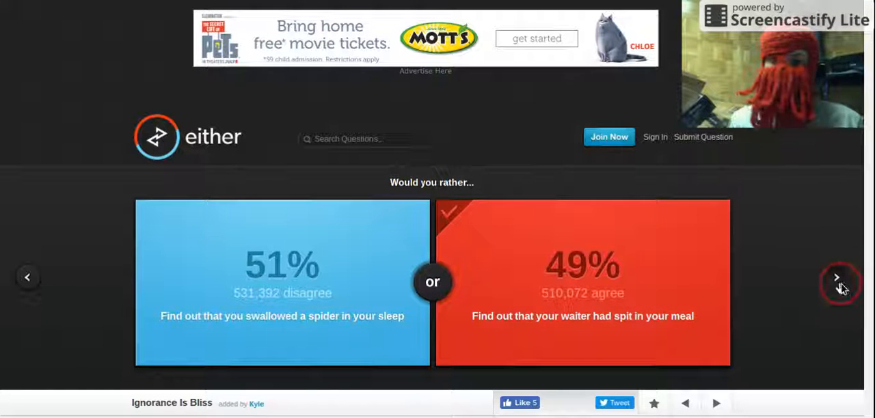
pyautogui.click(835, 277)
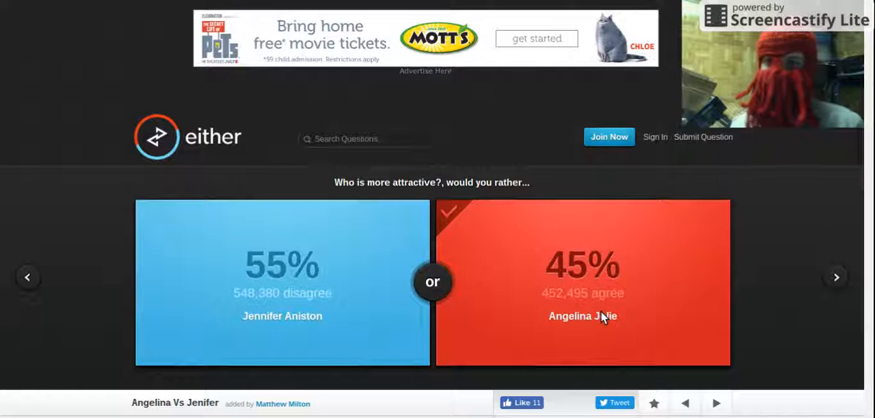
pyautogui.click(835, 276)
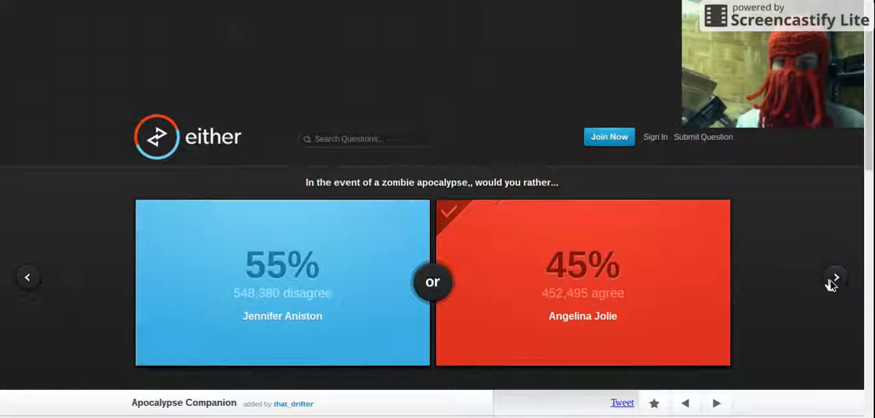
# - Vote to team up with Walter White for the zombie apocalypse (65% vs 35%) and advance
pyautogui.click(834, 277)
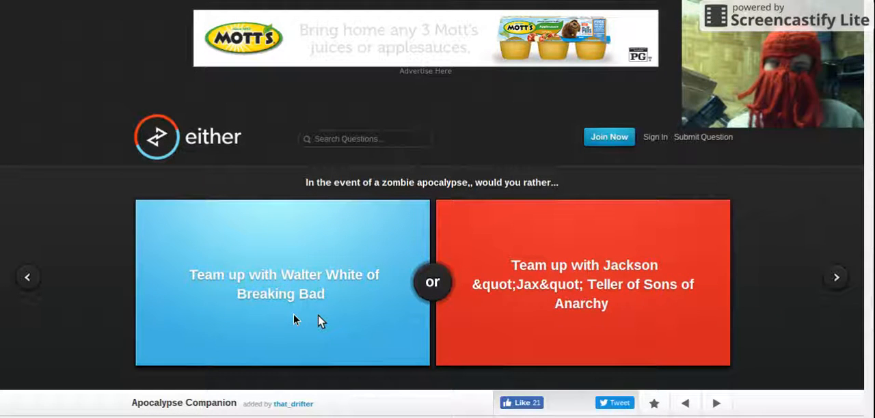
pyautogui.click(281, 280)
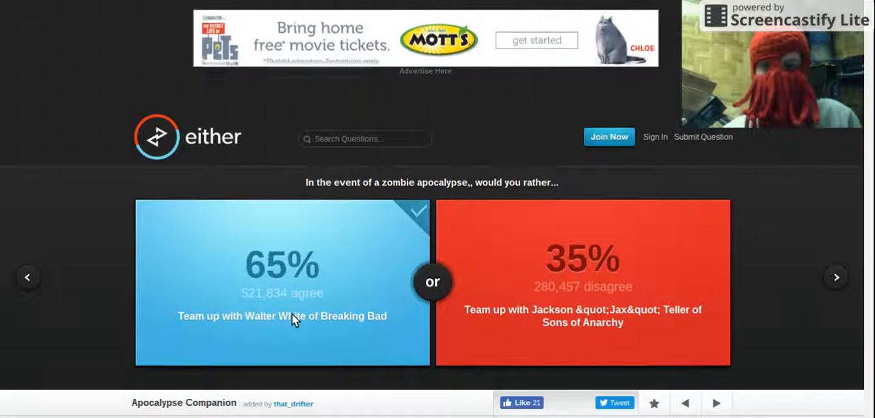
pyautogui.moveTo(577, 213)
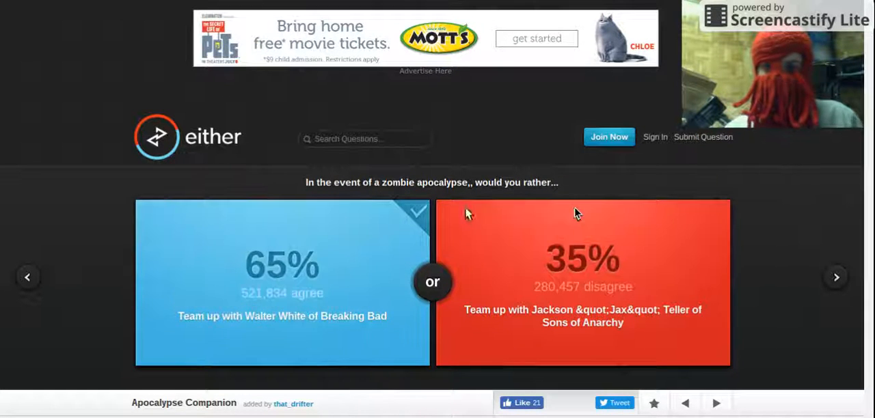
pyautogui.click(835, 277)
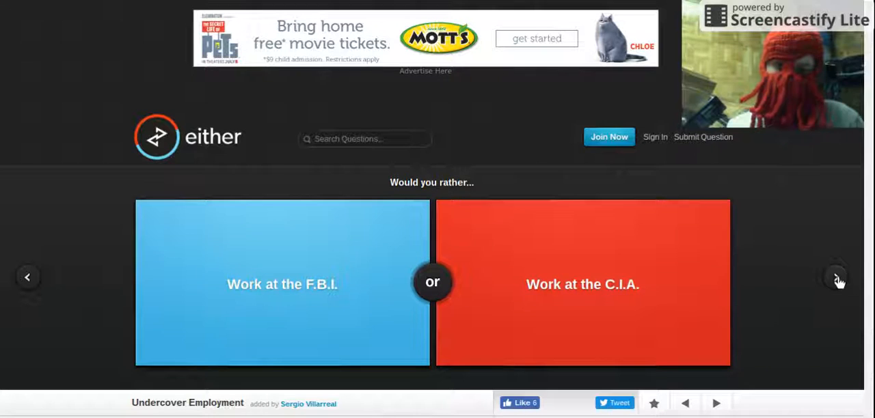
# - Vote to work at the F.B.I. over the C.I.A. (53% vs 47%) and advance
pyautogui.click(281, 284)
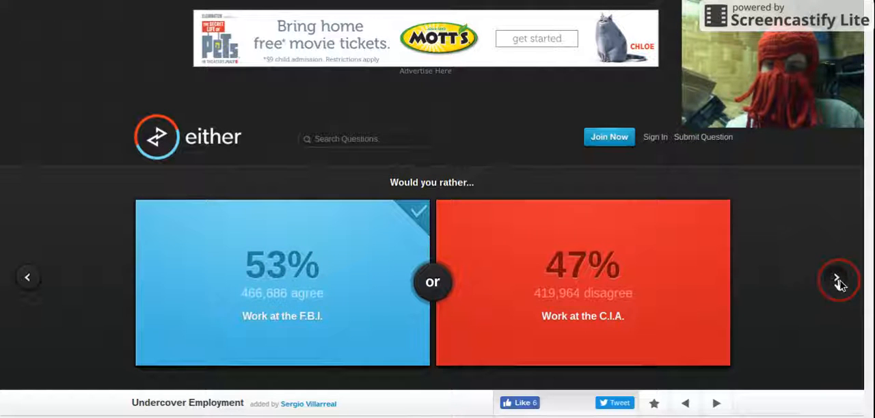
pyautogui.click(839, 278)
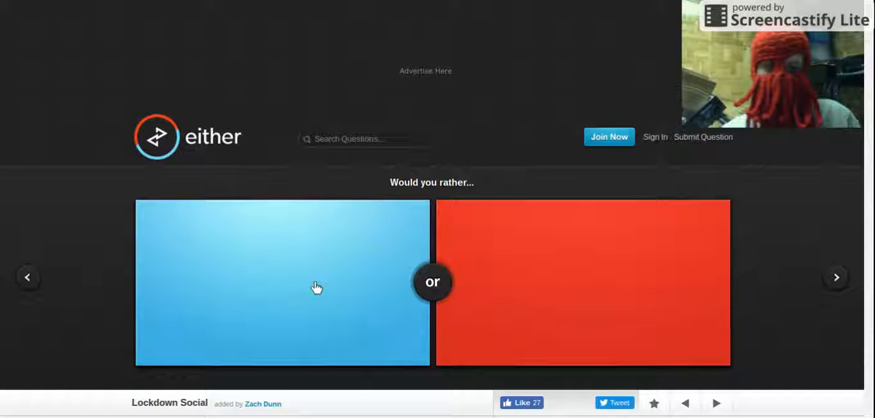
# - Vote to be in jail for a year over living isolated in the mountains, revealing 32% to 68%
pyautogui.click(282, 283)
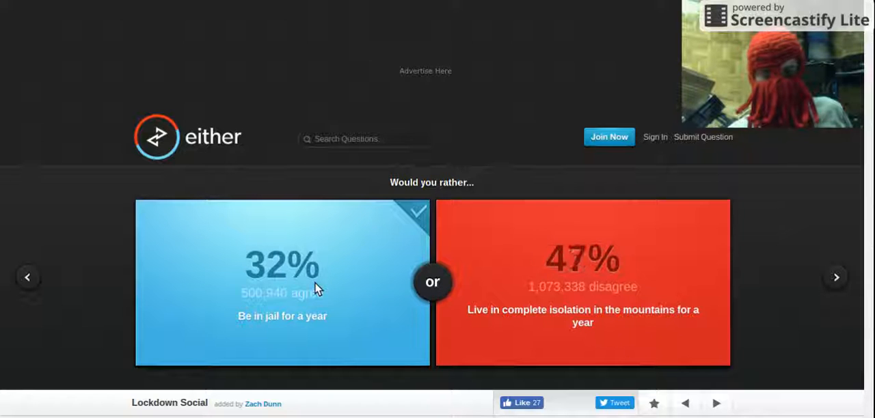
pyautogui.click(582, 282)
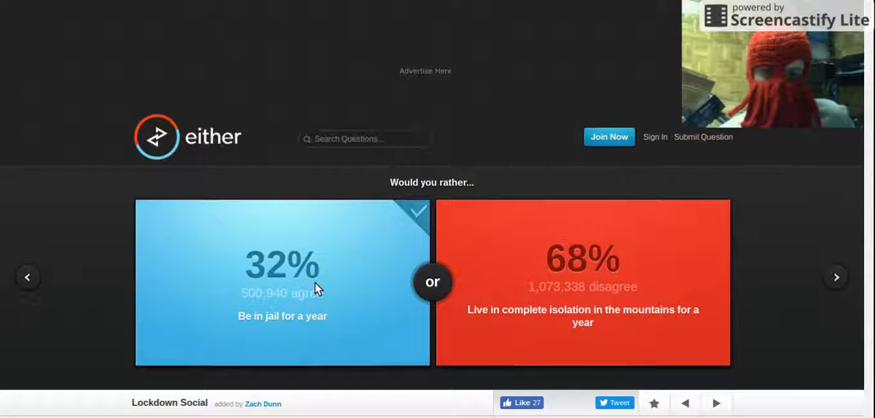
pyautogui.moveTo(764, 336)
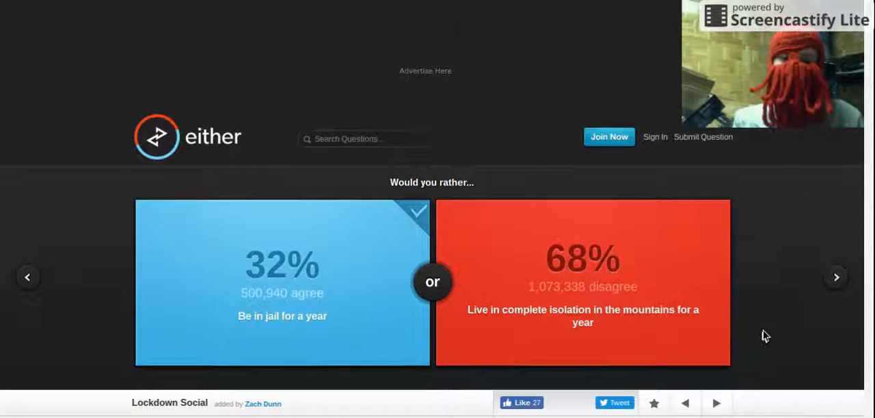
pyautogui.moveTo(837, 277)
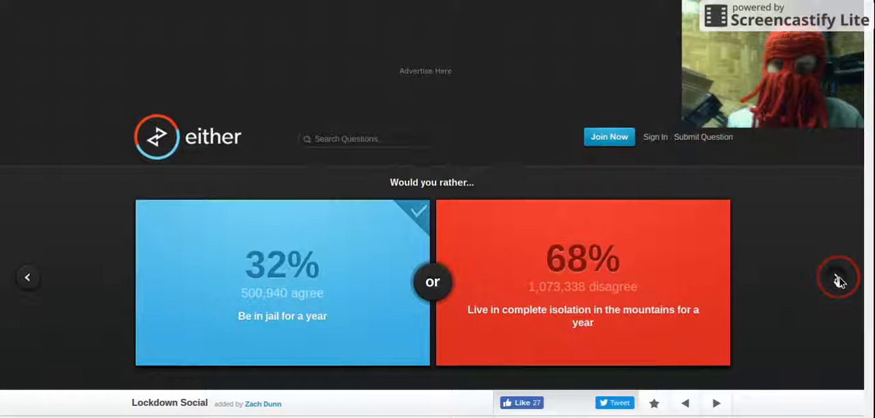
# - Load the question, vote to live in ancient Greece over Egypt (76% vs 24%), and advance
pyautogui.click(837, 276)
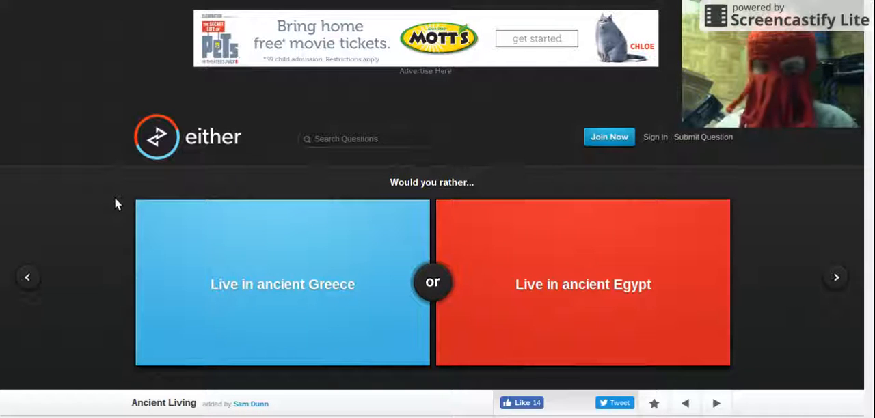
pyautogui.moveTo(230, 254)
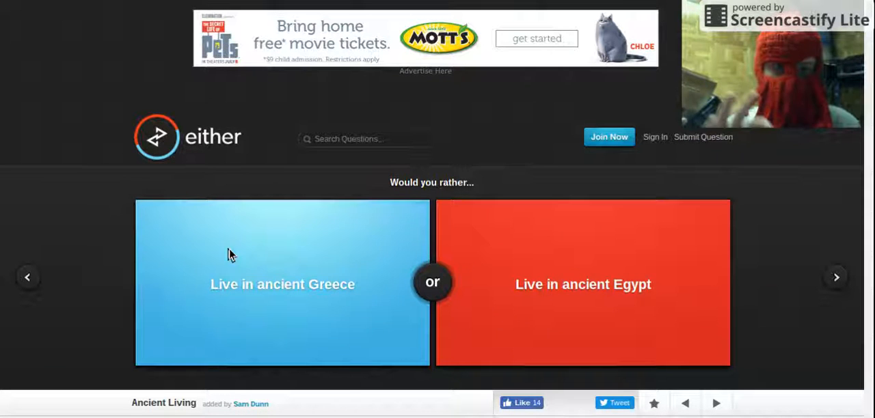
pyautogui.click(235, 290)
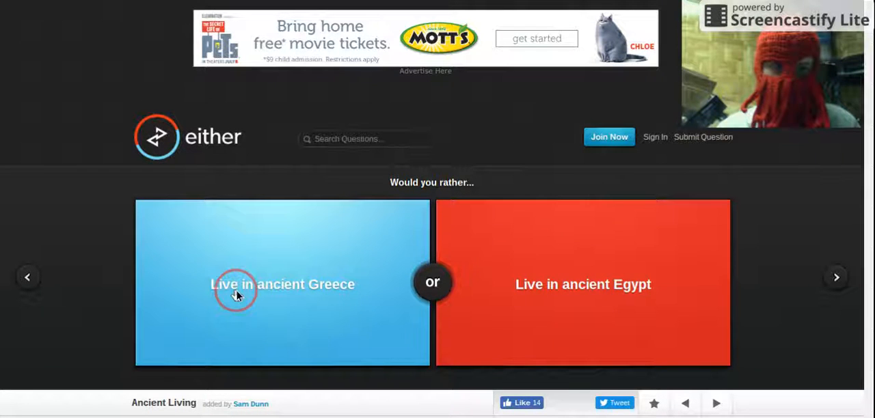
pyautogui.click(281, 284)
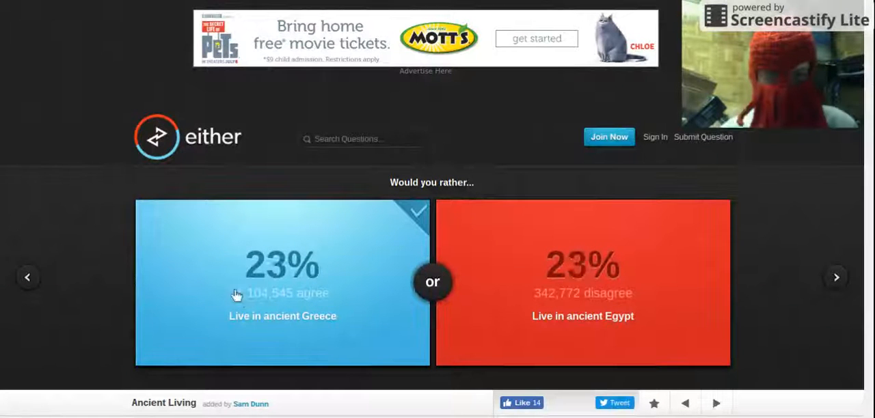
pyautogui.click(282, 283)
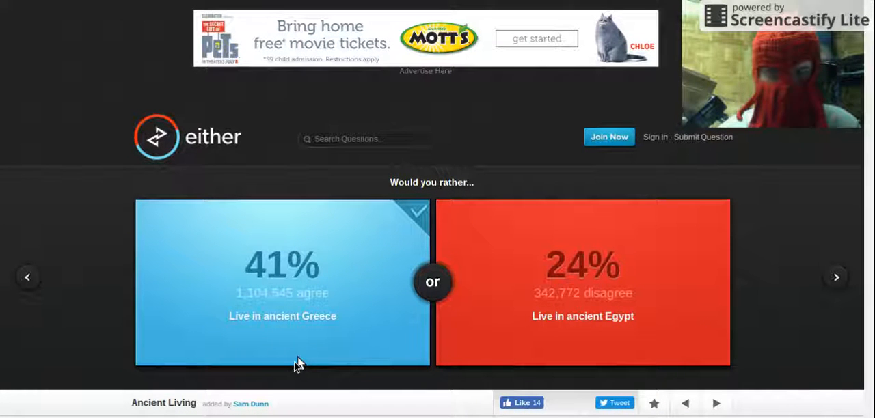
pyautogui.click(282, 287)
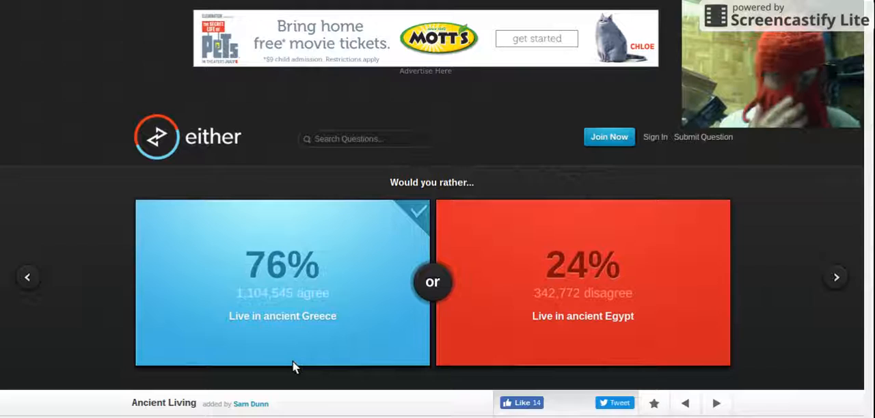
pyautogui.moveTo(831, 276)
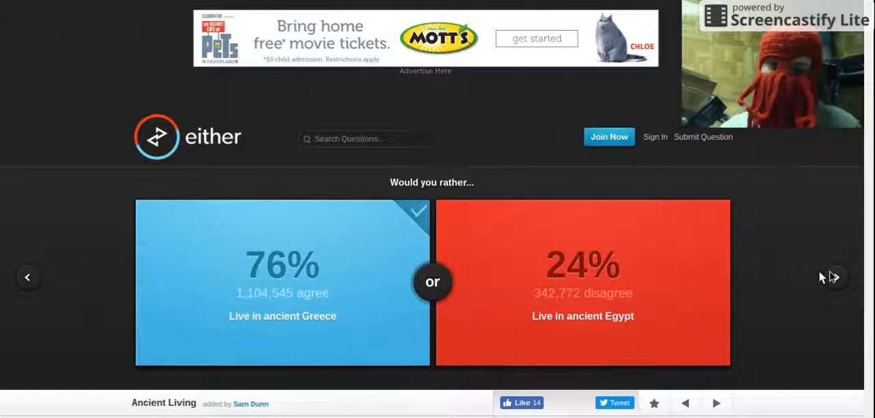
pyautogui.click(834, 279)
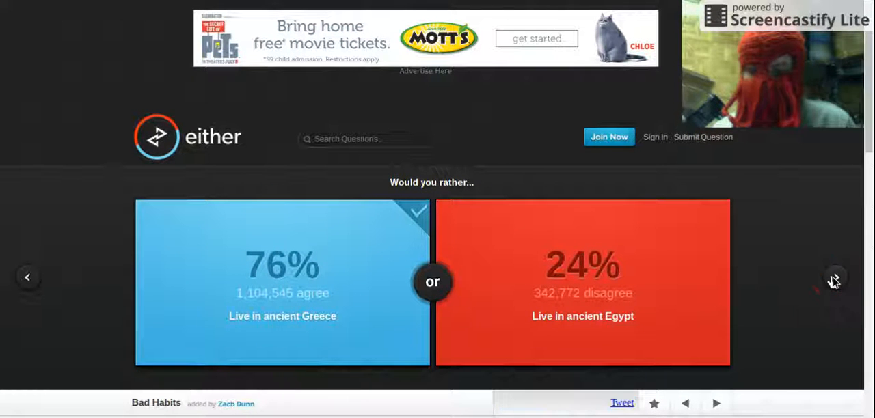
# - Advance past the heavy smoker or heavy drinker question without choosing either option
pyautogui.click(834, 276)
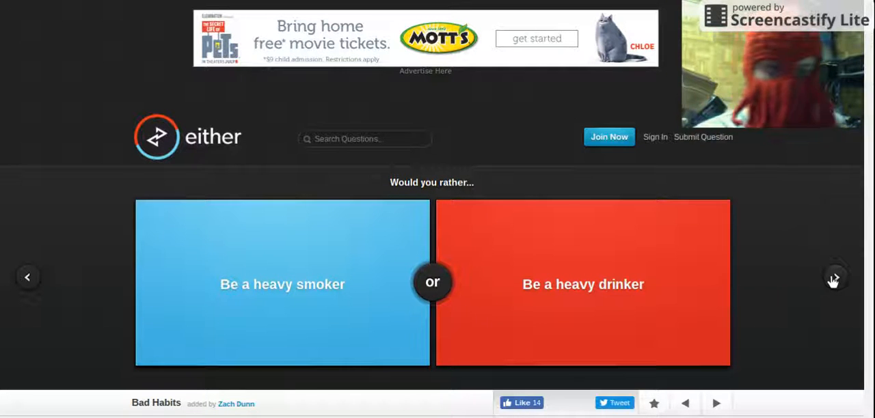
pyautogui.moveTo(823, 262)
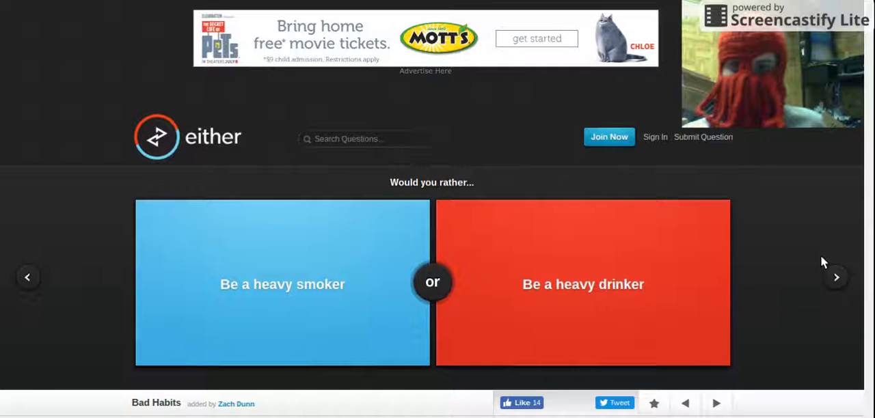
pyautogui.moveTo(718, 79)
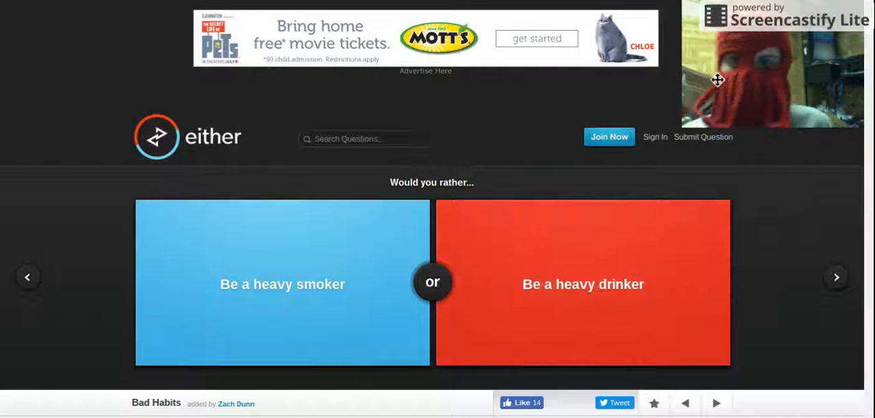
pyautogui.moveTo(832, 279)
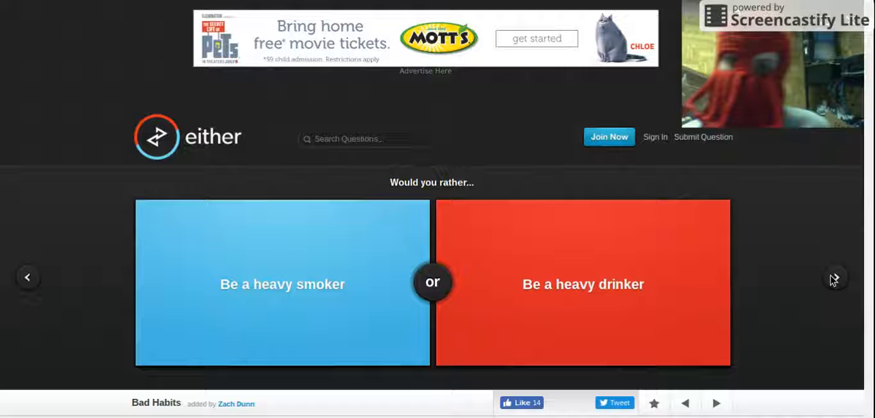
pyautogui.click(834, 278)
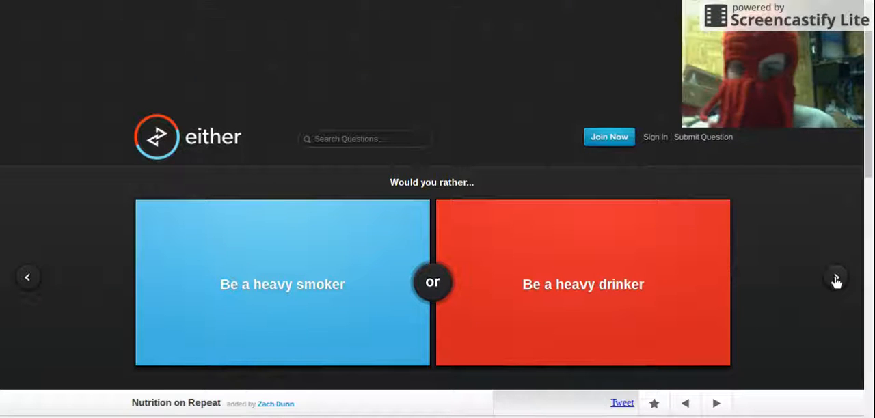
# - Choose only eating pasta over breakfast cereal (59% to 41%) and continue to the next question
pyautogui.click(835, 277)
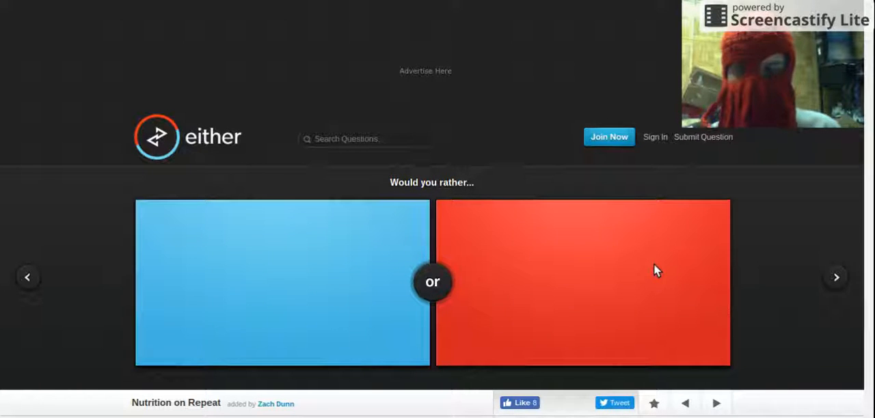
pyautogui.click(582, 282)
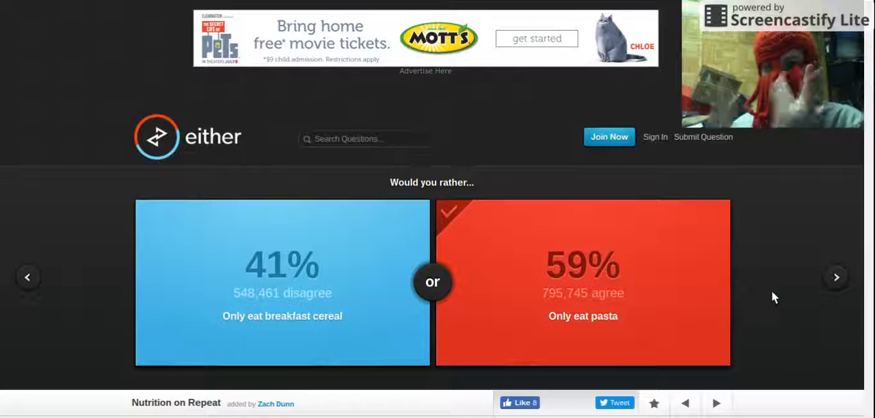
pyautogui.click(835, 276)
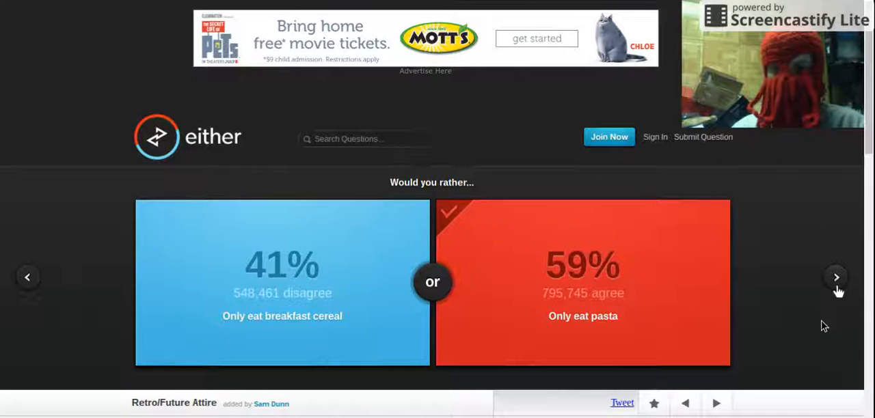
# - Choose dressing like a person from the future (72% to 28%) and continue to the next question
pyautogui.click(835, 276)
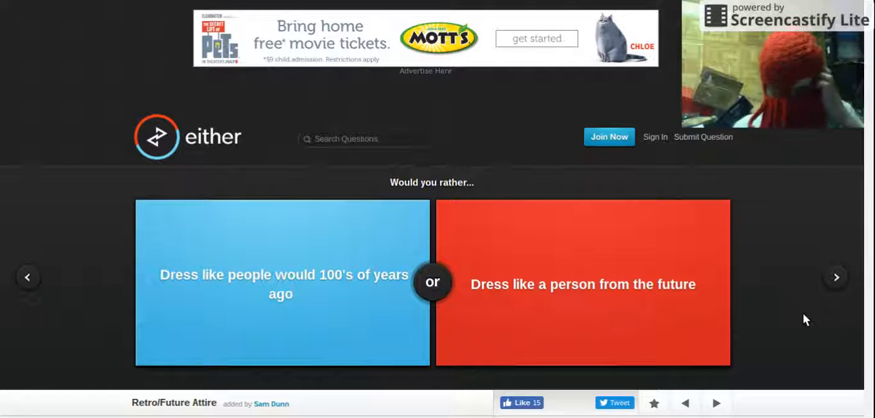
pyautogui.click(583, 284)
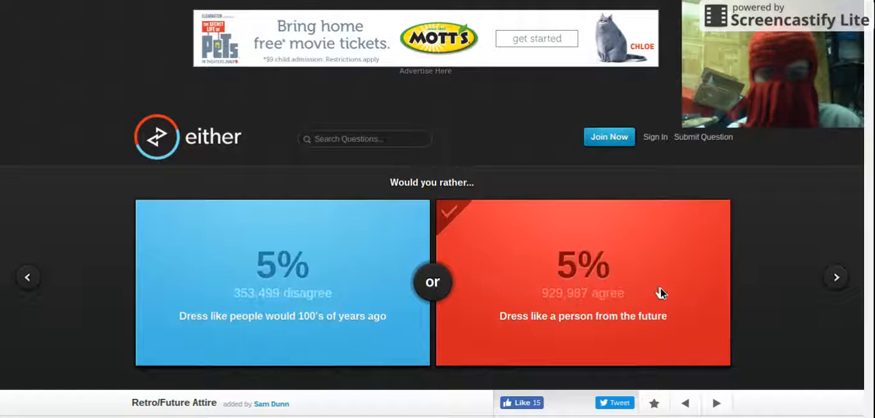
pyautogui.click(582, 283)
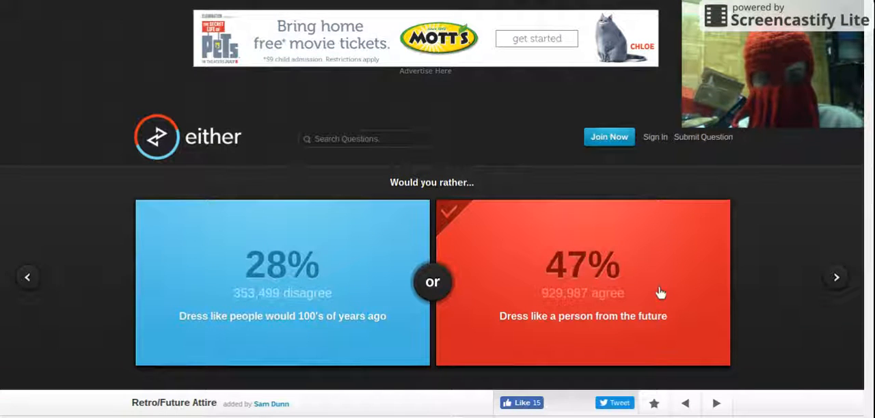
pyautogui.click(582, 282)
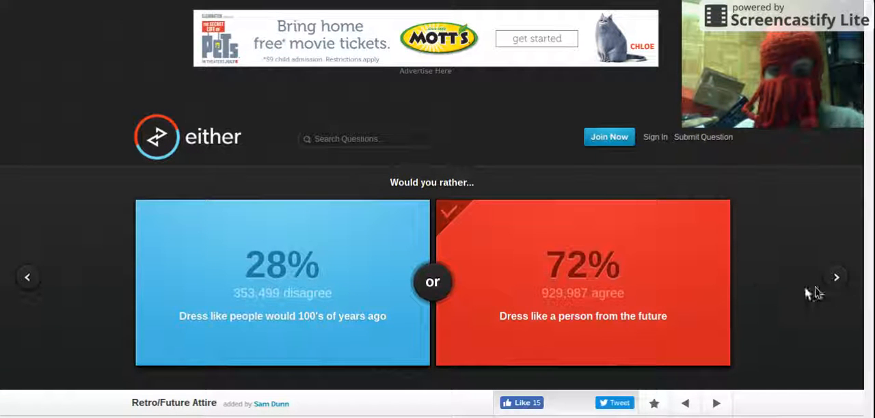
pyautogui.click(836, 278)
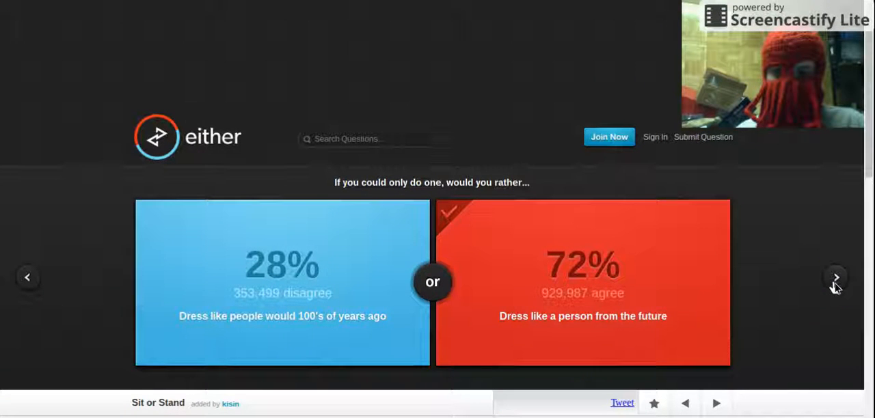
# - Choose sitting over standing, revealing a 65% to 35% split
pyautogui.click(834, 278)
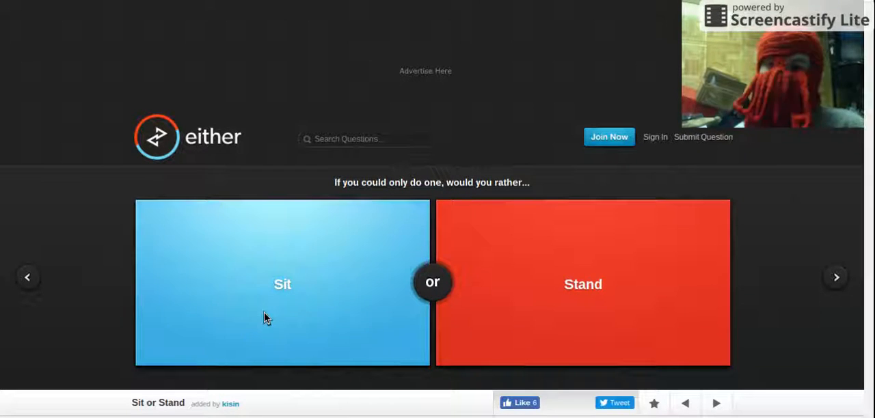
pyautogui.click(282, 284)
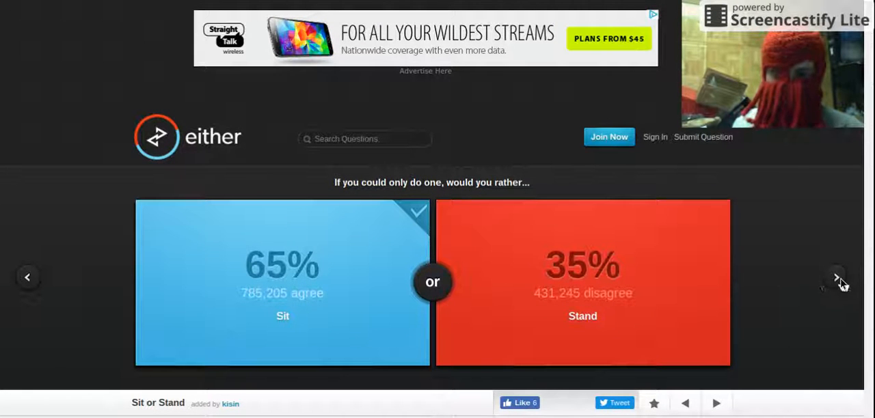
# - Choose the ugly spouse that adores you (66% to 34%) and continue to the Luxury or Luxury question
pyautogui.click(836, 278)
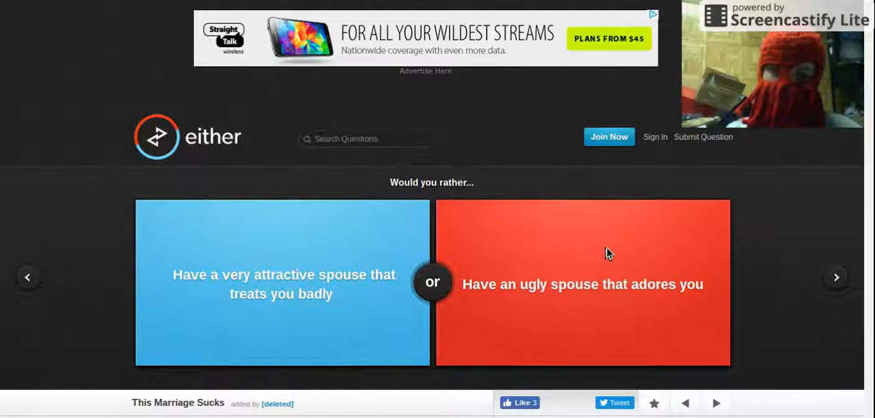
pyautogui.click(582, 282)
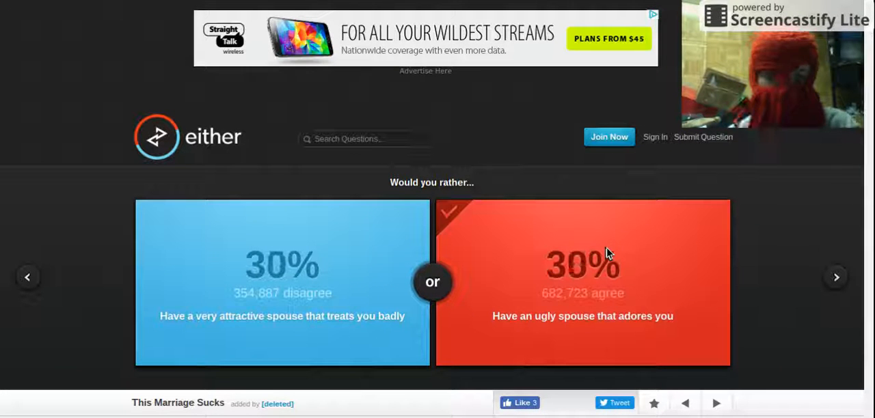
pyautogui.click(583, 280)
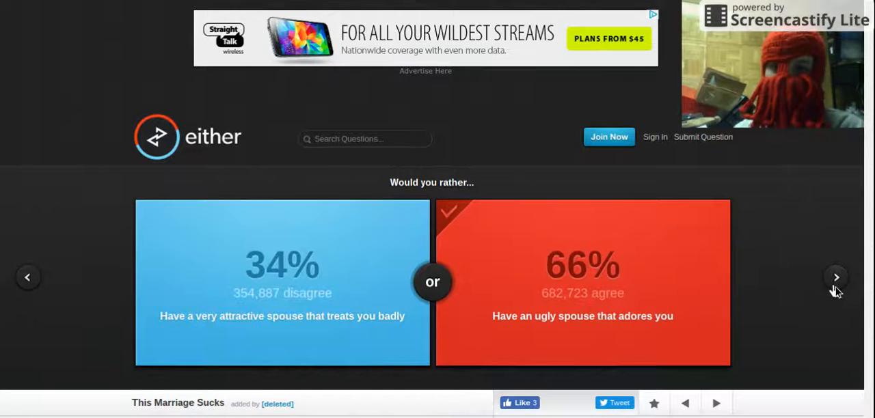
pyautogui.click(835, 276)
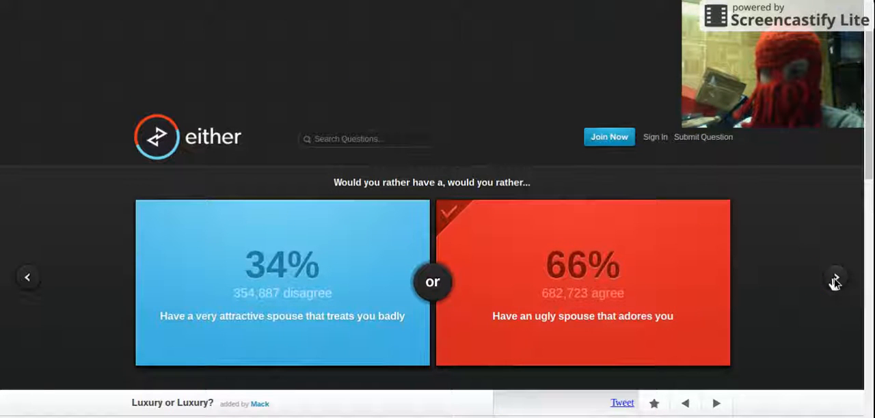
# - Choose a personal chef over a personal chauffeur, revealing 73% to 27%
pyautogui.click(834, 278)
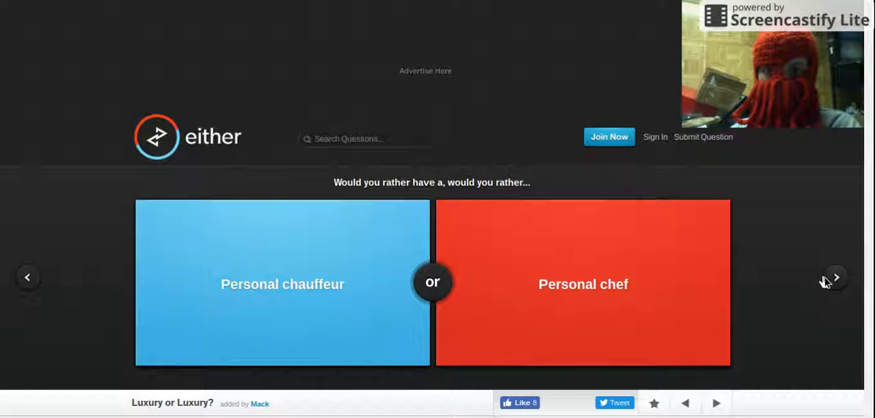
pyautogui.moveTo(773, 281)
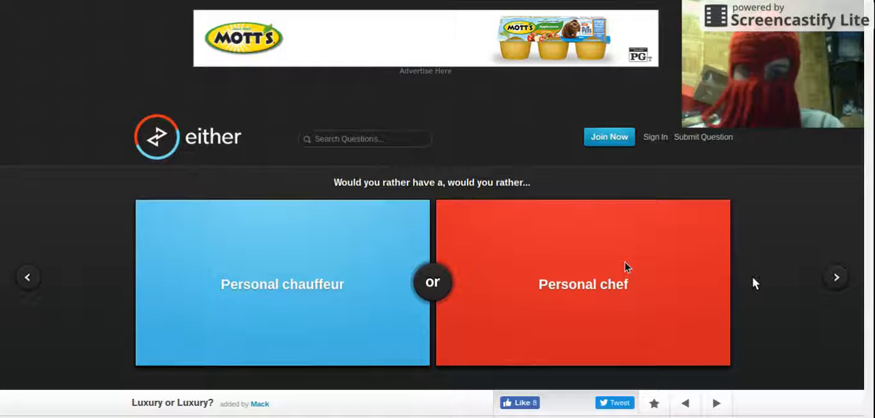
pyautogui.moveTo(764, 230)
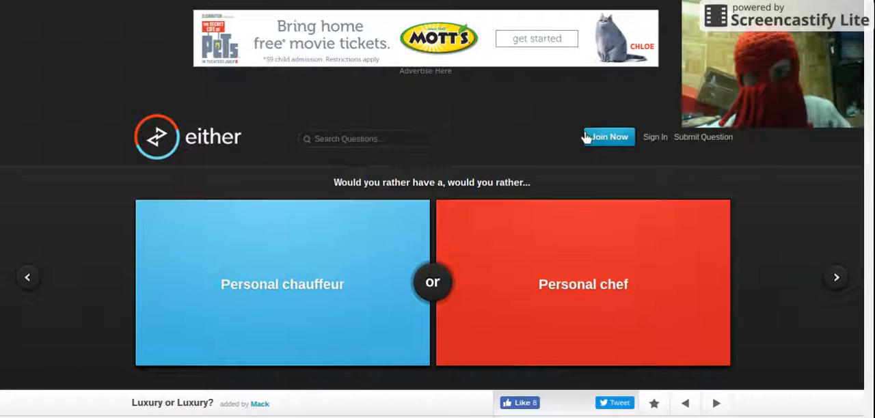
pyautogui.moveTo(616, 112)
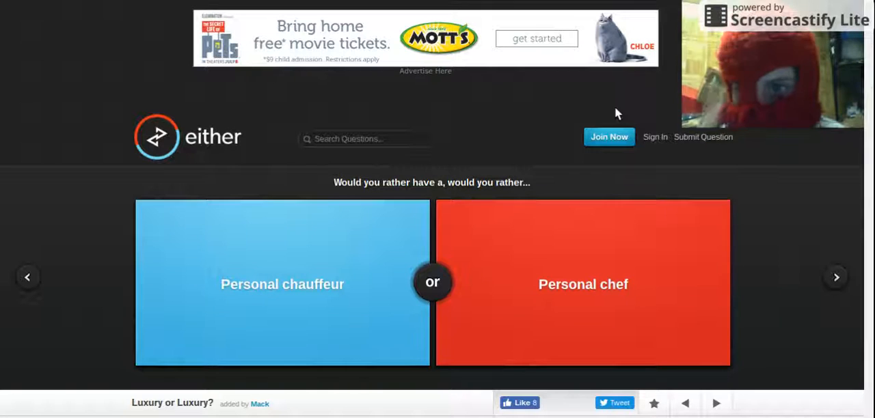
pyautogui.moveTo(755, 287)
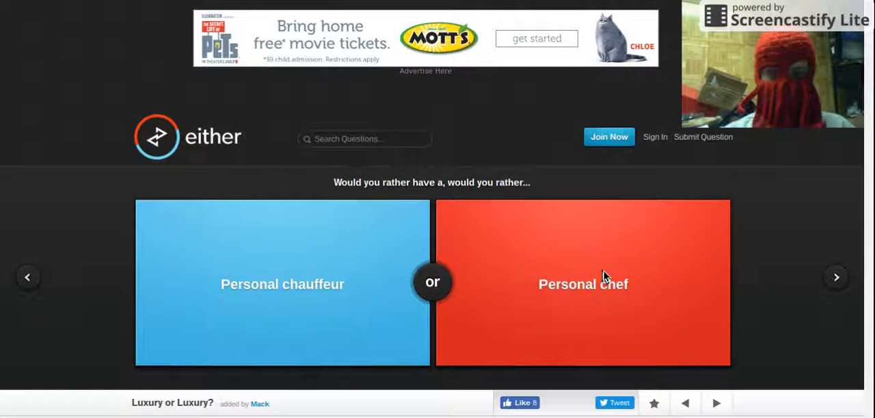
pyautogui.click(582, 284)
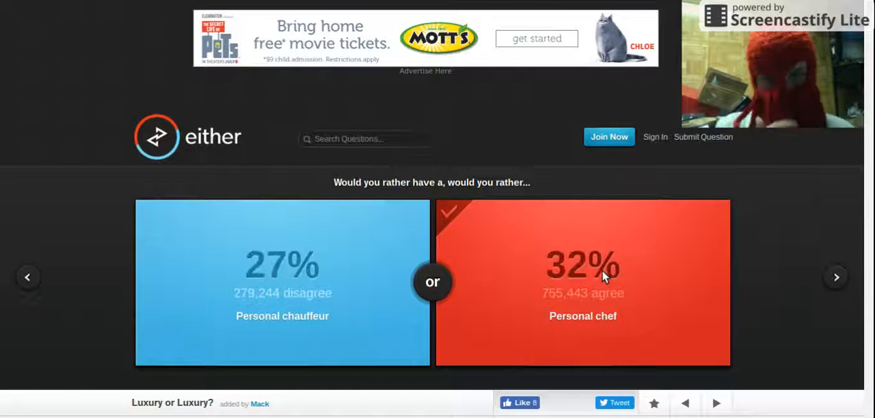
pyautogui.click(582, 281)
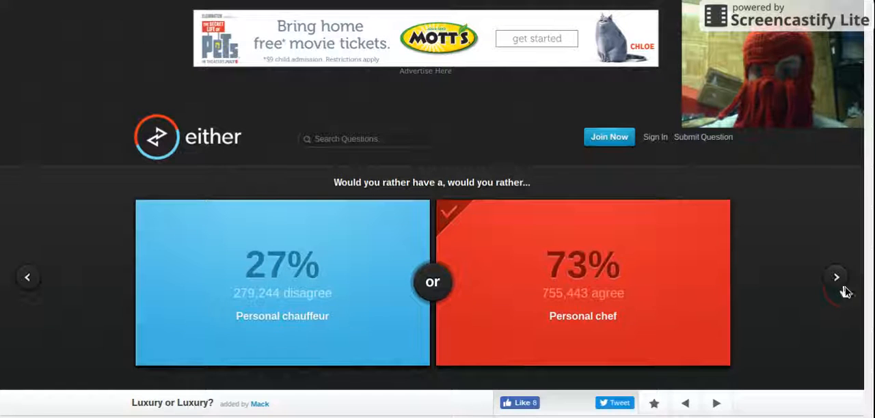
# - Load the Stick vs Stink question and choose always having bad breath over sticky fingers
pyautogui.click(837, 277)
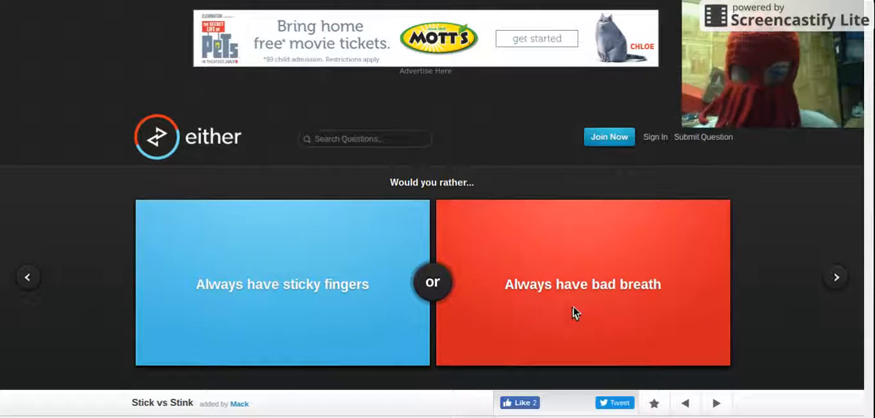
pyautogui.click(582, 284)
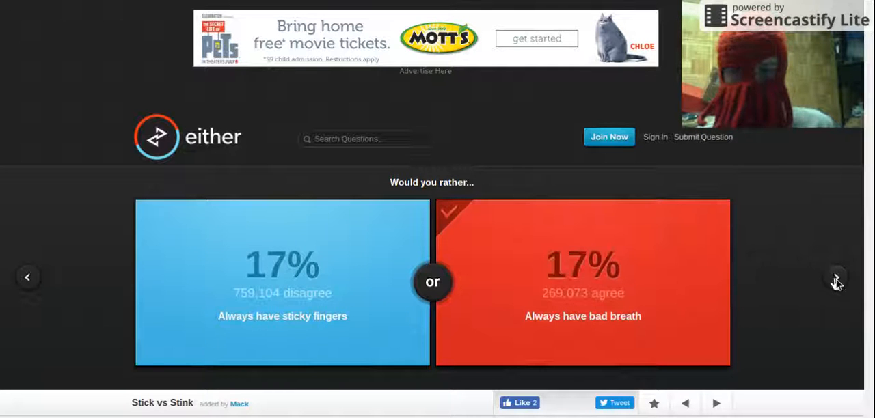
# - Load the Playing with Fire question and choose showing friends and family your entire internet history
pyautogui.click(834, 277)
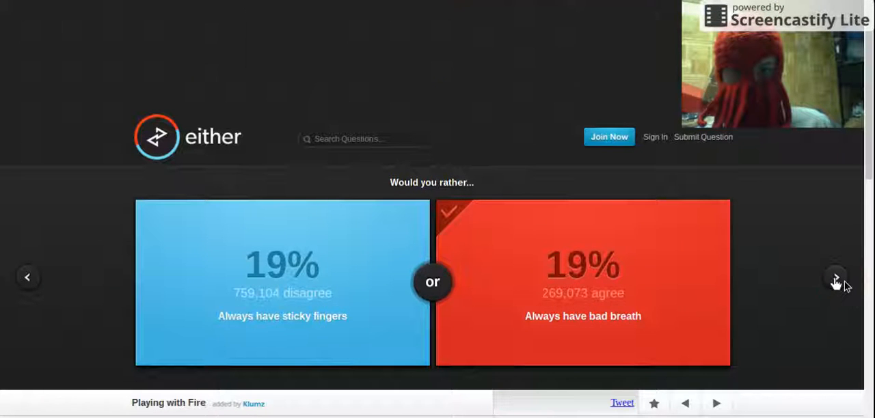
pyautogui.click(837, 276)
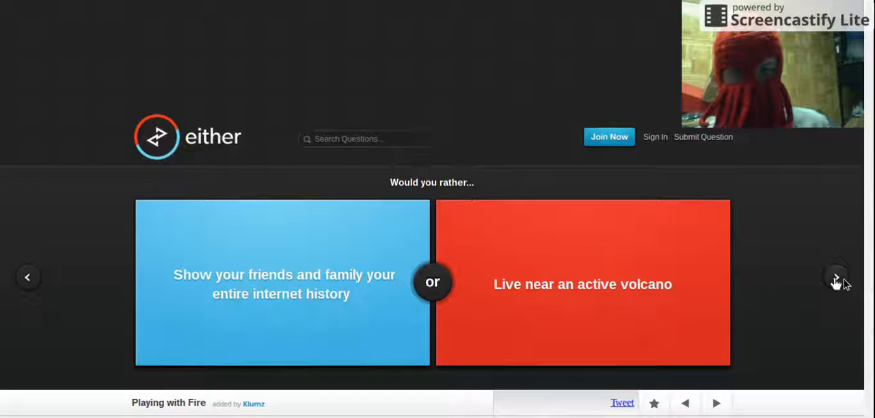
pyautogui.moveTo(784, 238)
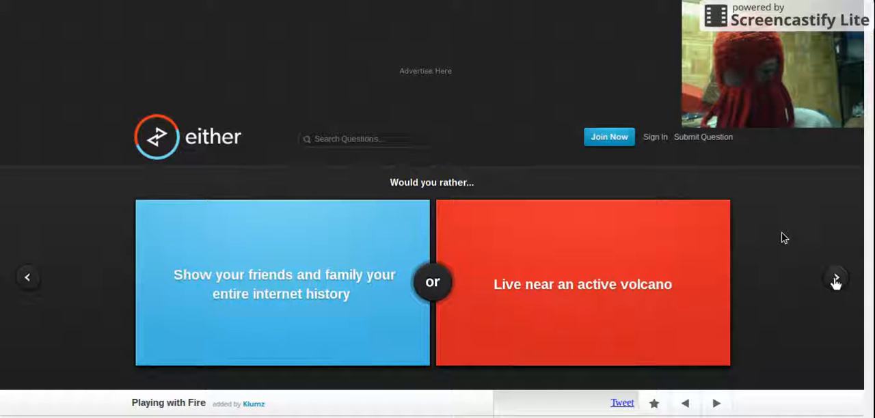
pyautogui.moveTo(771, 240)
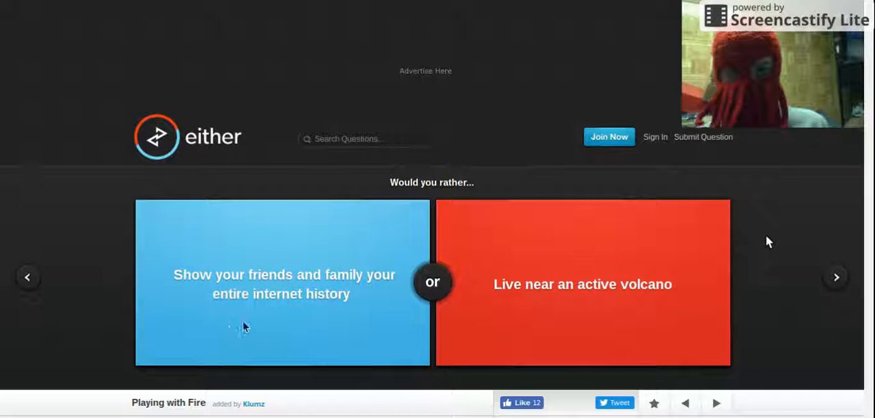
pyautogui.click(281, 285)
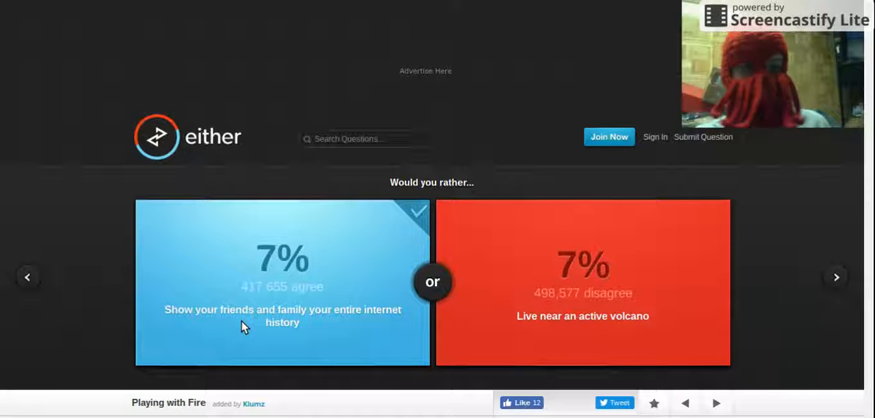
pyautogui.moveTo(730, 223)
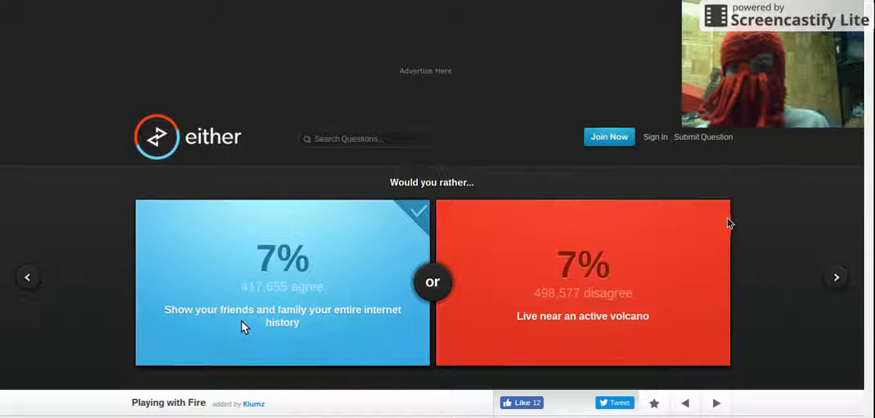